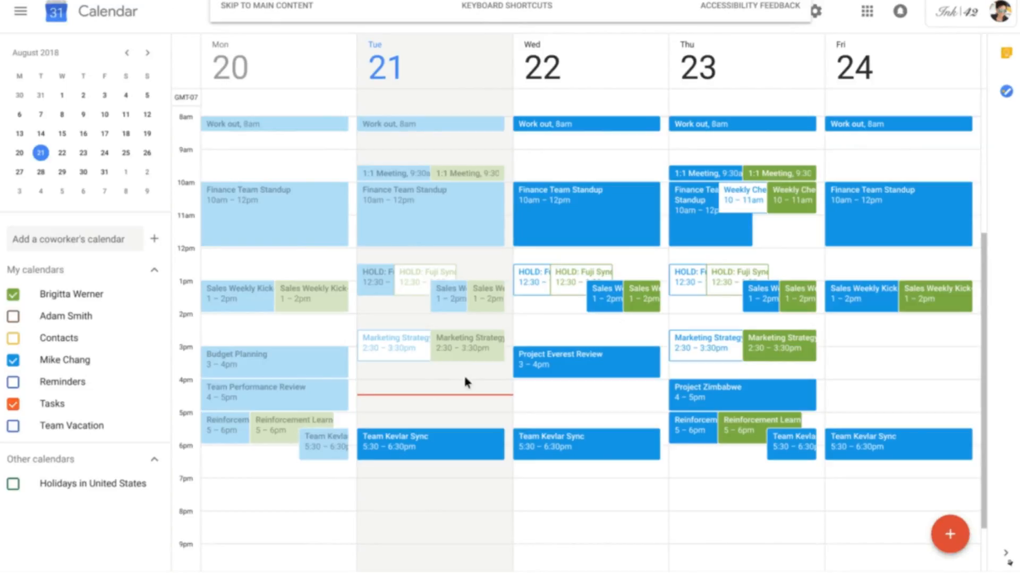
# Step: Show My Tasks beside the week view and begin a new task entry
pyautogui.click(559, 362)
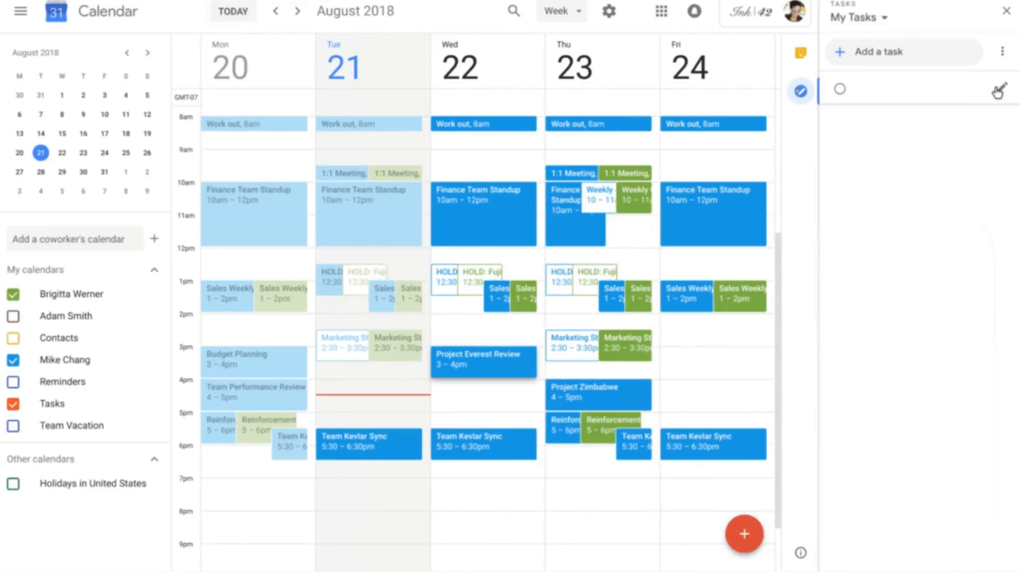
pyautogui.write('Cr')
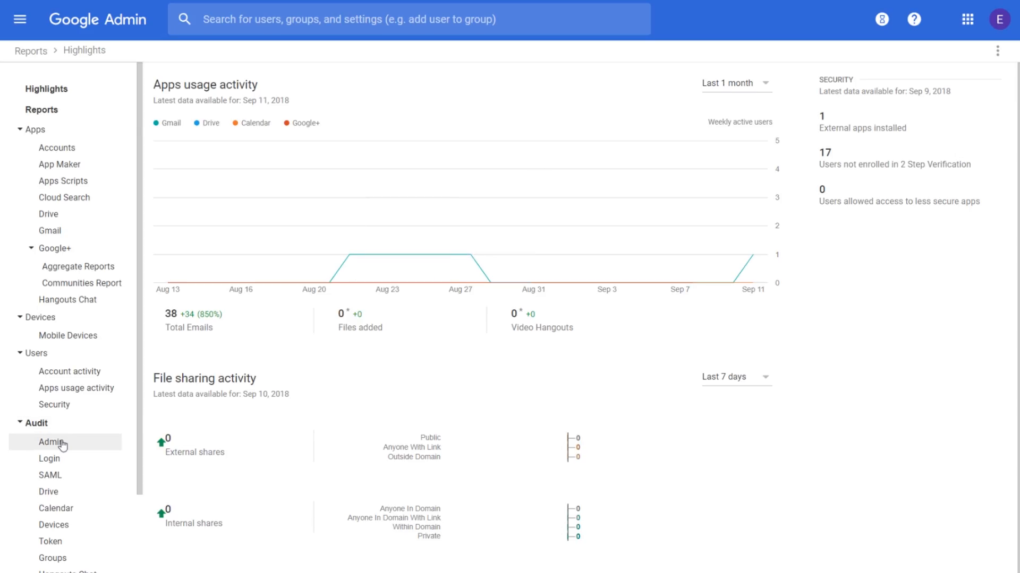
# Step: Show the Manage alerts list of predefined alerts and their statuses from Reports highlights
pyautogui.click(52, 442)
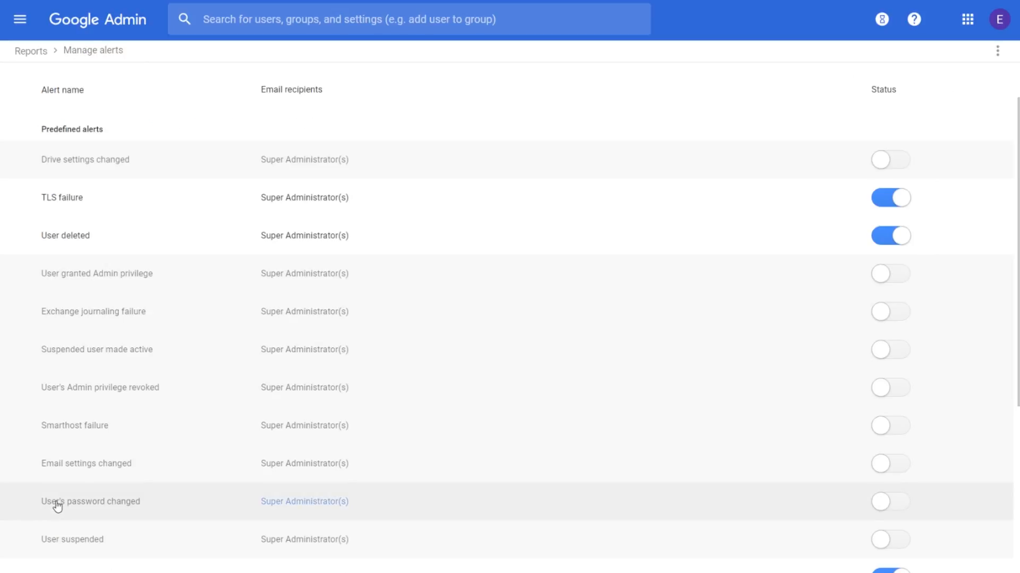
pyautogui.scroll(-3)
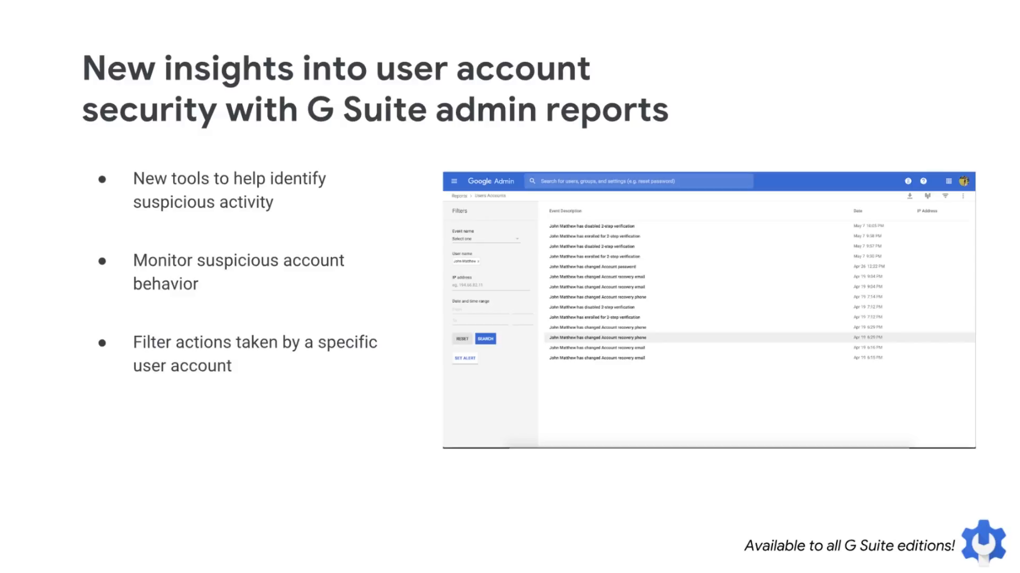
# Step: Advance from the user account security insights slide to the meeting rooms slide
pyautogui.press('Right')
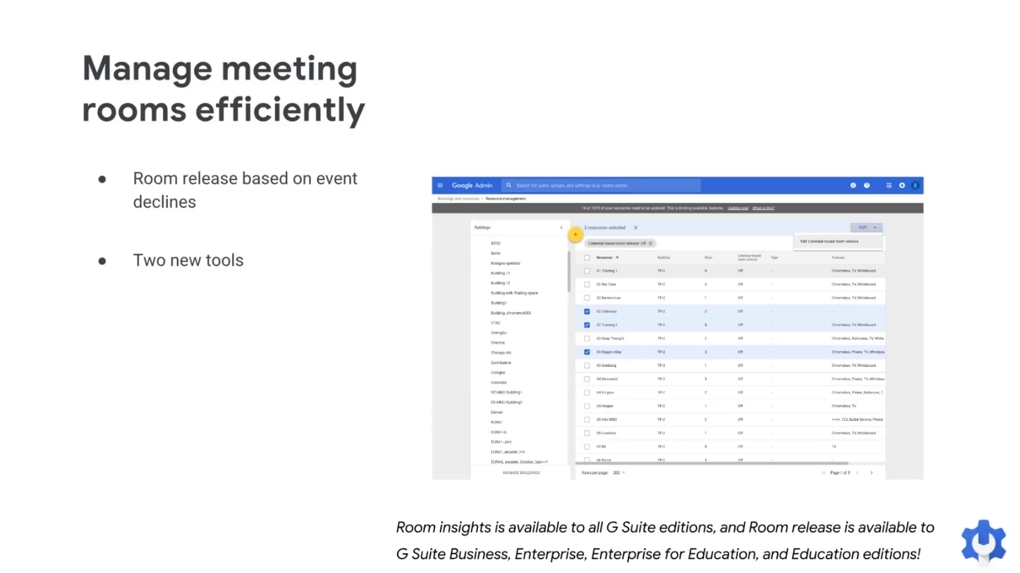
# Step: Advance from the meeting rooms slide to the Apps Script projects control slide
pyautogui.press('Right')
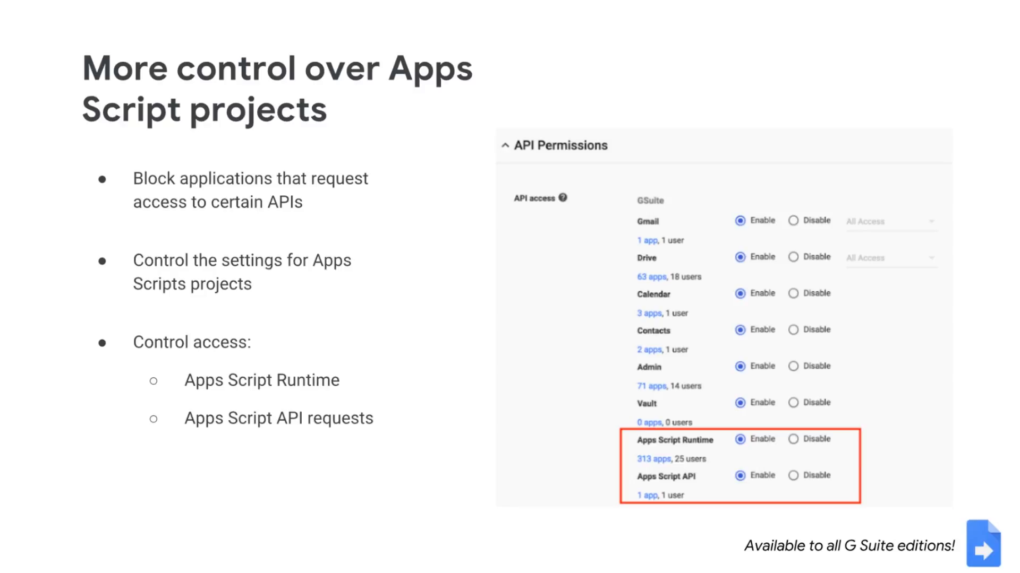
# Step: Advance from the Apps Script control slide to the Docs Activity dashboard slide
pyautogui.press('Right')
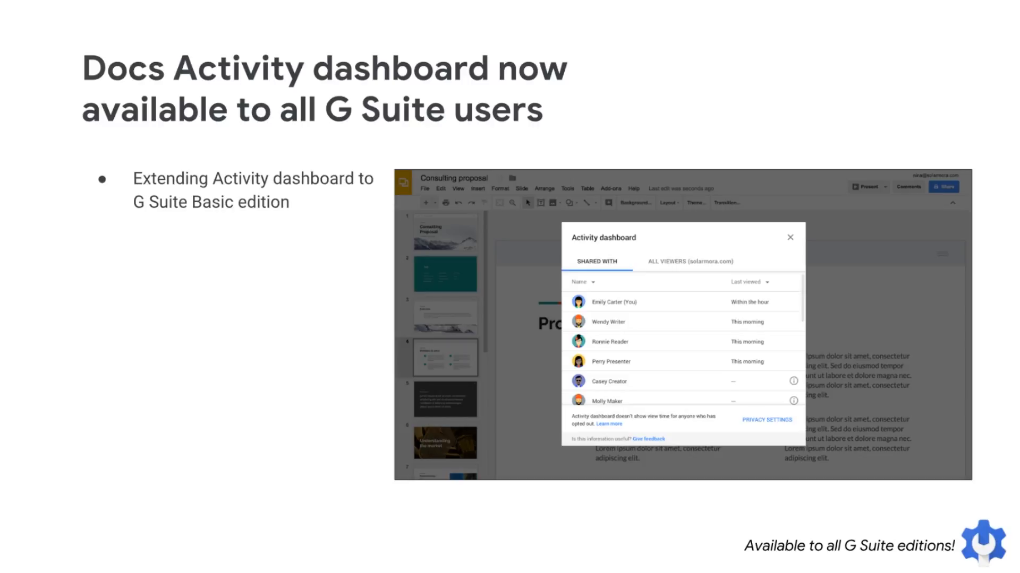
# Step: Advance past the Docs Activity dashboard slide to the Admin console home page
pyautogui.press('Right')
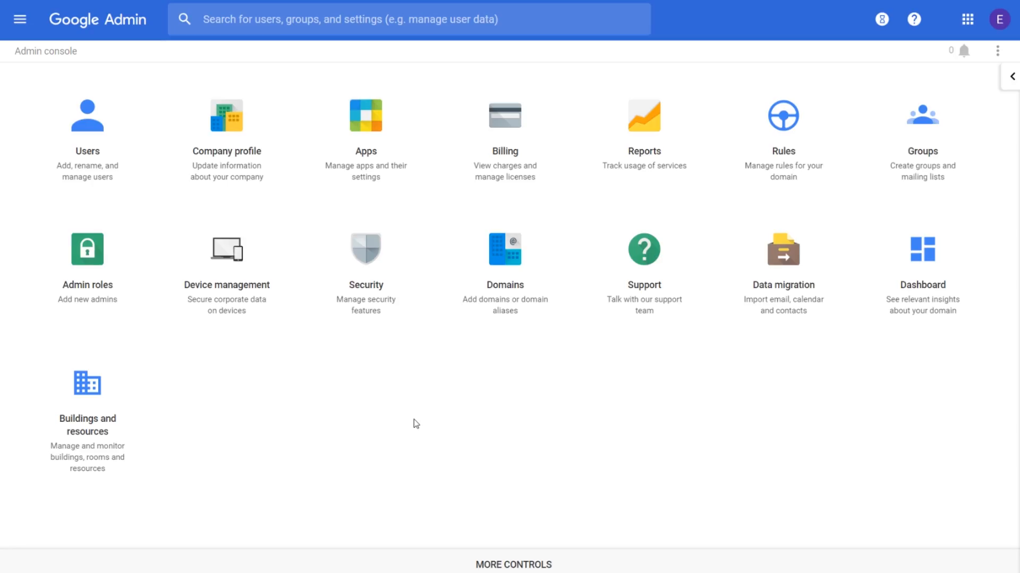
pyautogui.moveTo(258, 401)
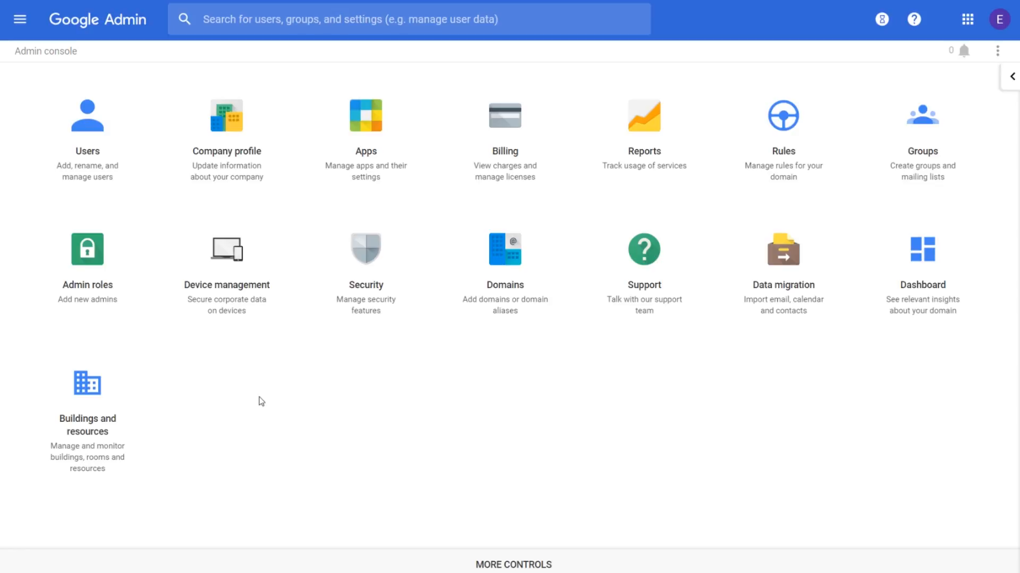
# Step: Show the Super Admin role's privileges with the Google+ section expanded to Settings and batch-add options
pyautogui.click(87, 248)
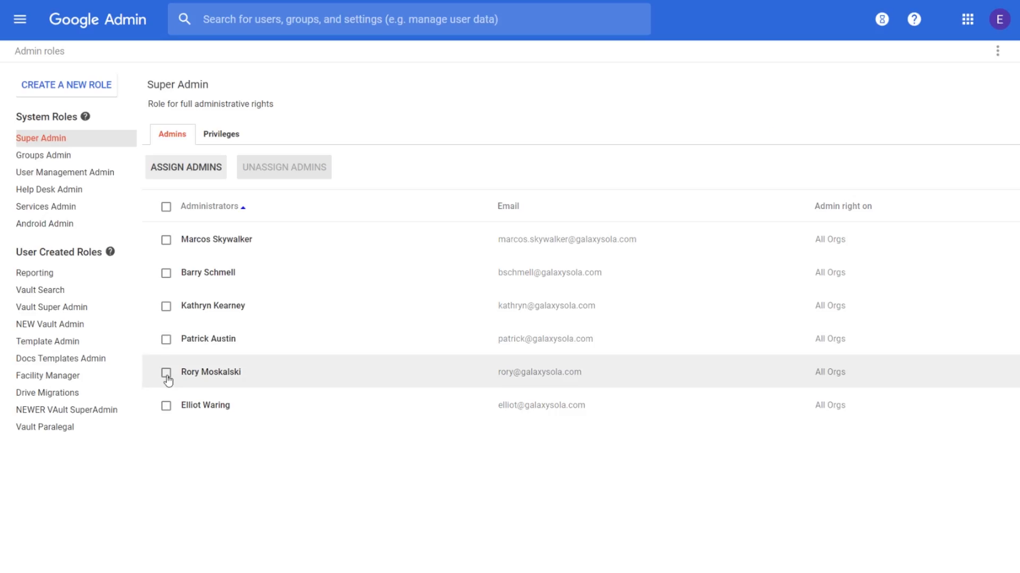
pyautogui.click(166, 372)
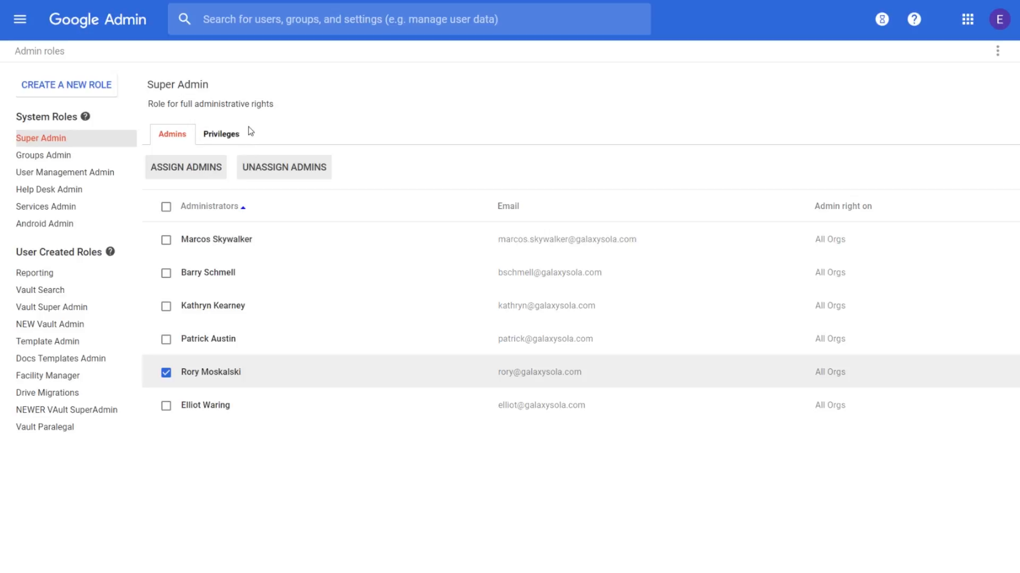
pyautogui.click(220, 134)
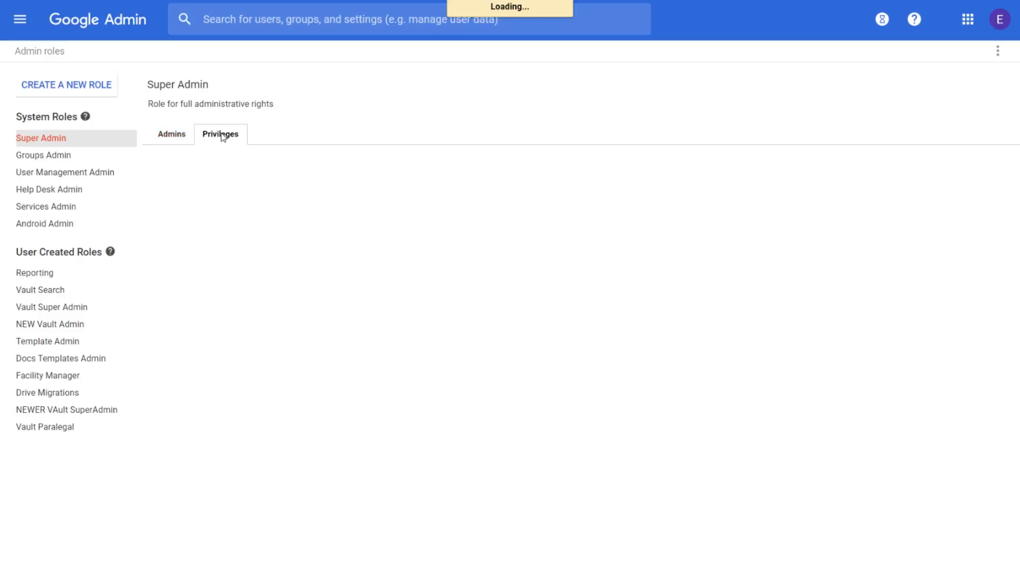
pyautogui.click(220, 135)
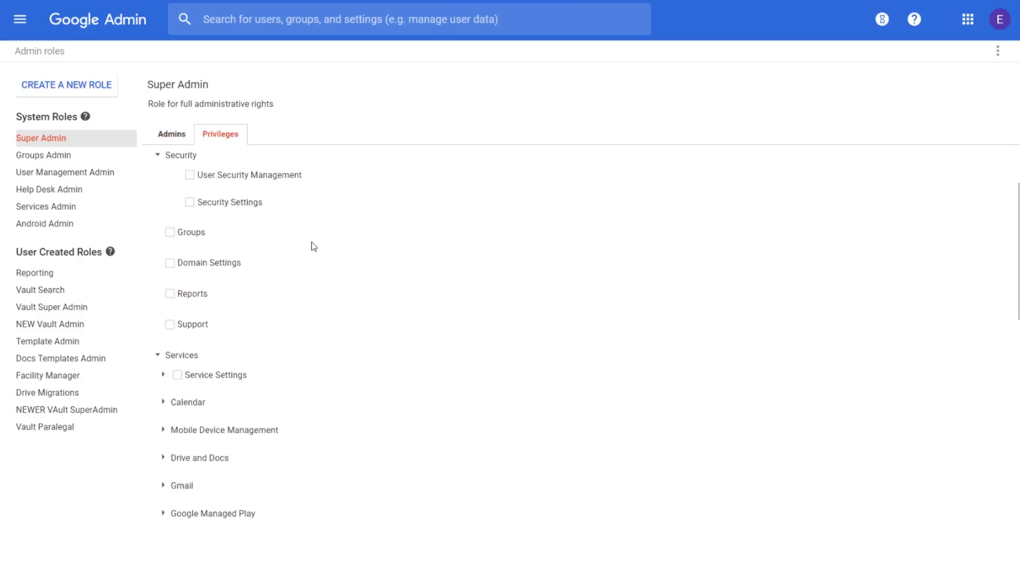
pyautogui.scroll(-3)
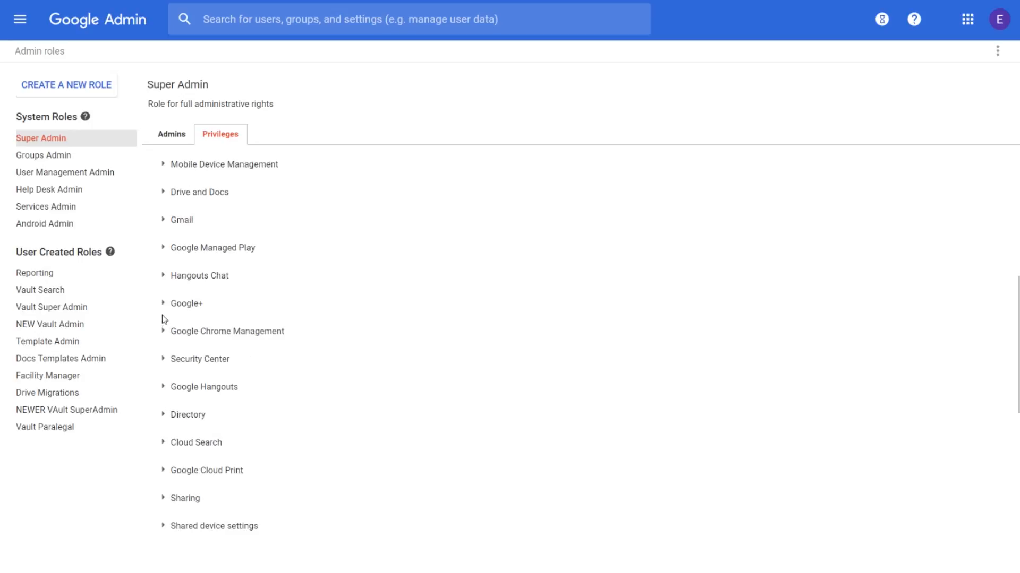
pyautogui.click(187, 303)
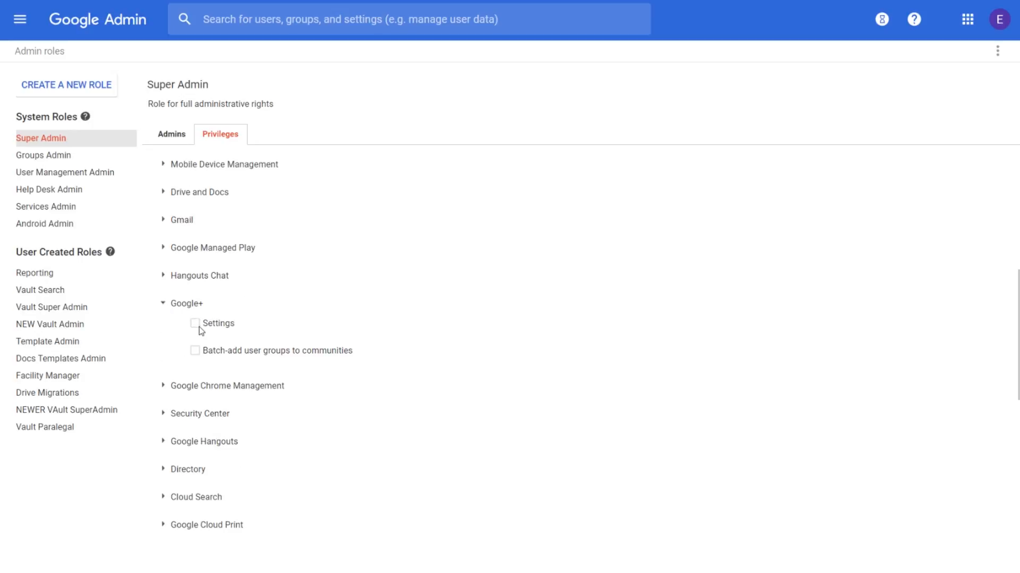